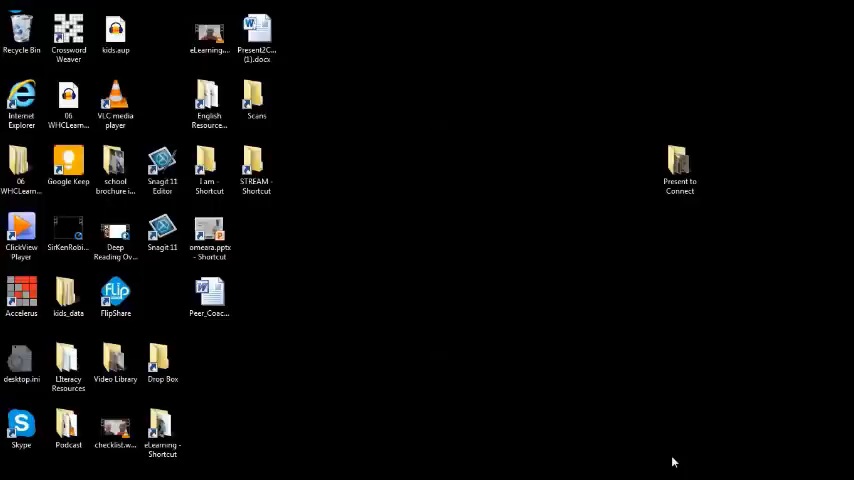
pyautogui.moveTo(492, 368)
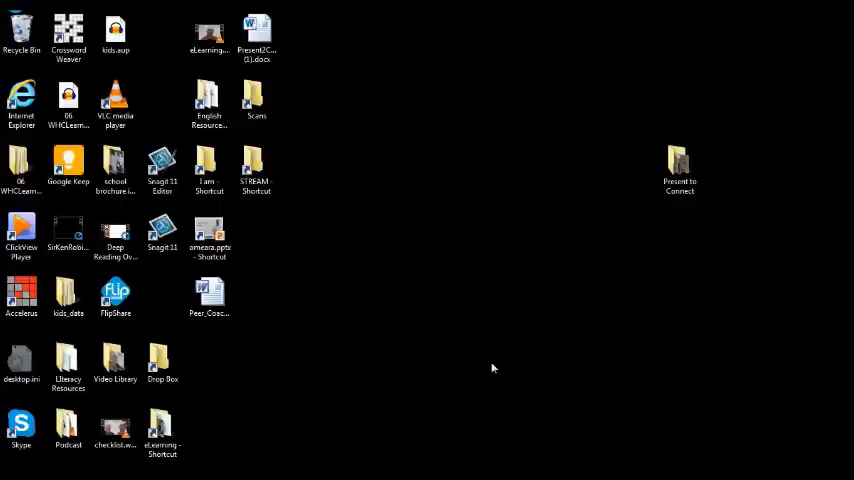
pyautogui.moveTo(416, 312)
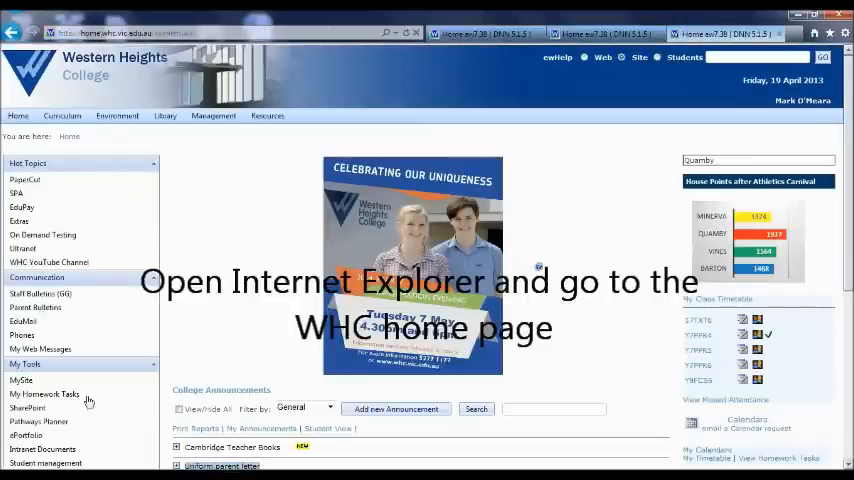
pyautogui.moveTo(20, 380)
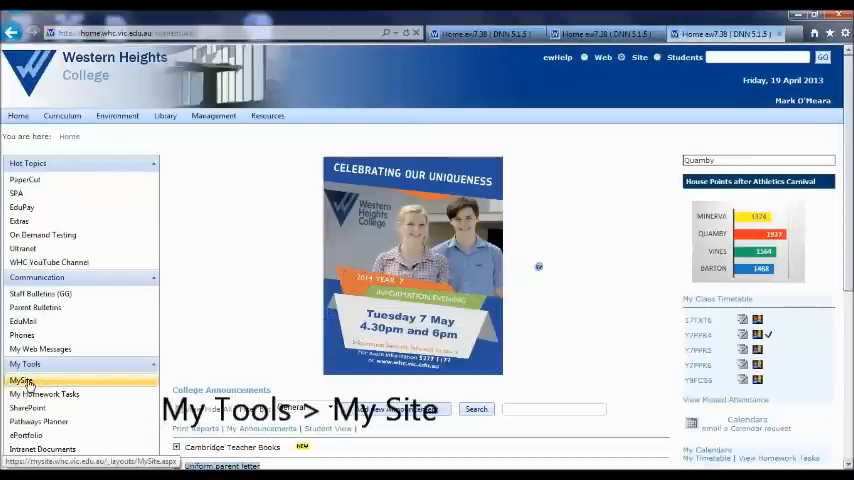
# - Go to the personal My Site from the WHC home page via My Tools
pyautogui.click(22, 380)
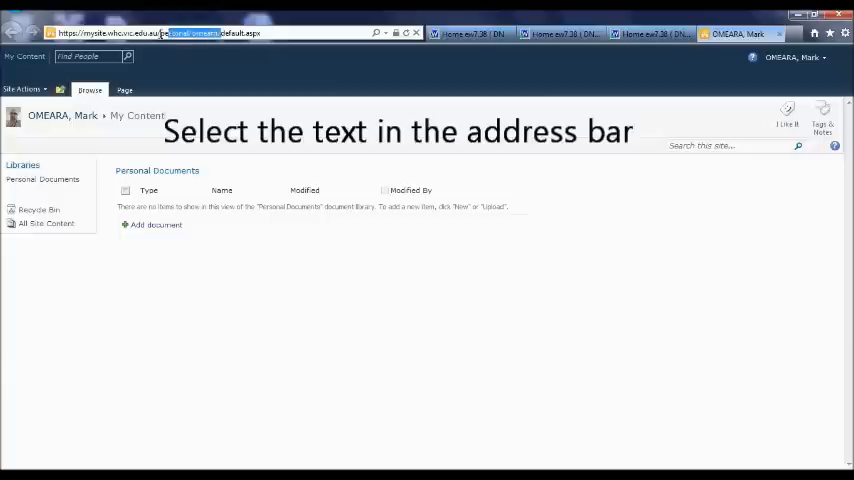
# - Select the whole My Site web address in the address bar for copying
pyautogui.tripleClick(150, 32)
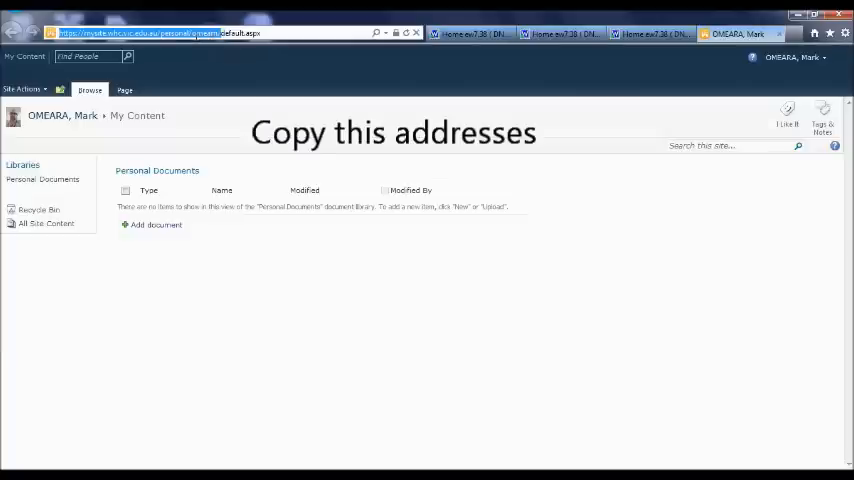
pyautogui.moveTo(240, 84)
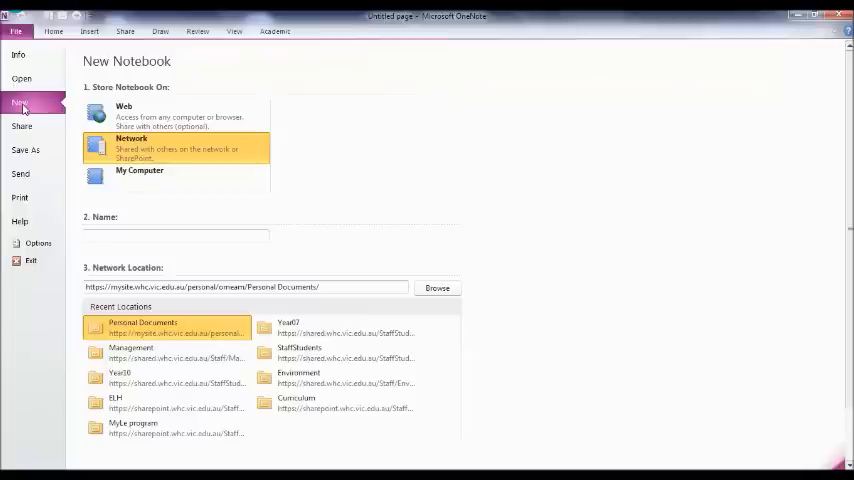
# - Name the new network notebook LITERACY-OMearaMark, fixing a typo along the way
pyautogui.write('LITERACY-')
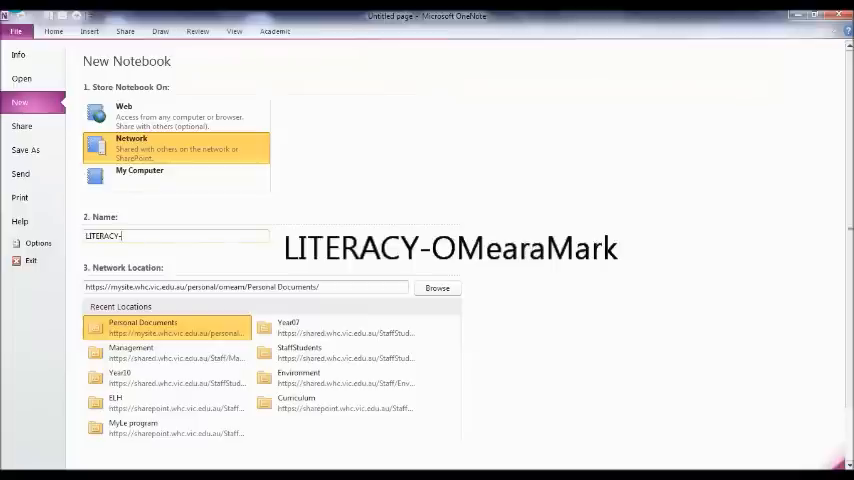
pyautogui.write('Om')
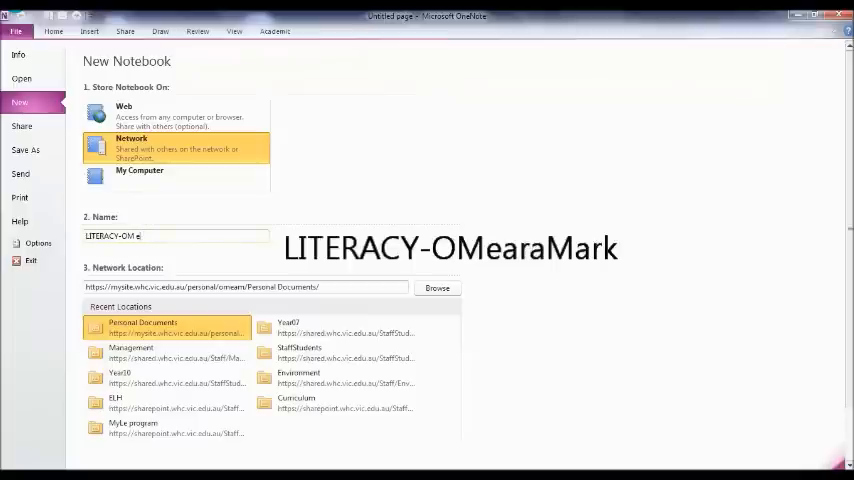
pyautogui.press('Backspace')
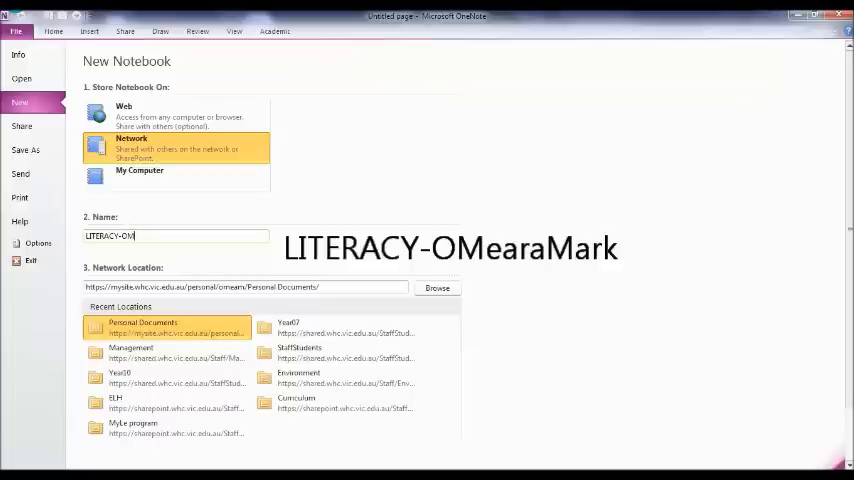
pyautogui.write('earaMark')
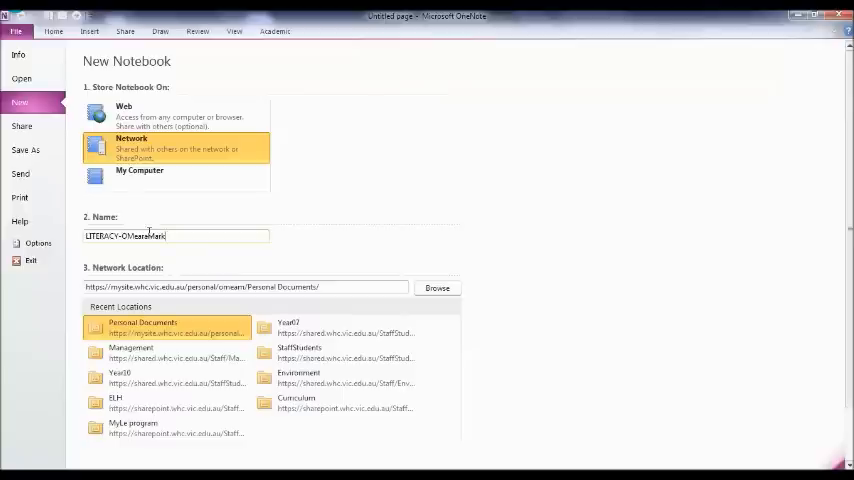
pyautogui.moveTo(316, 308)
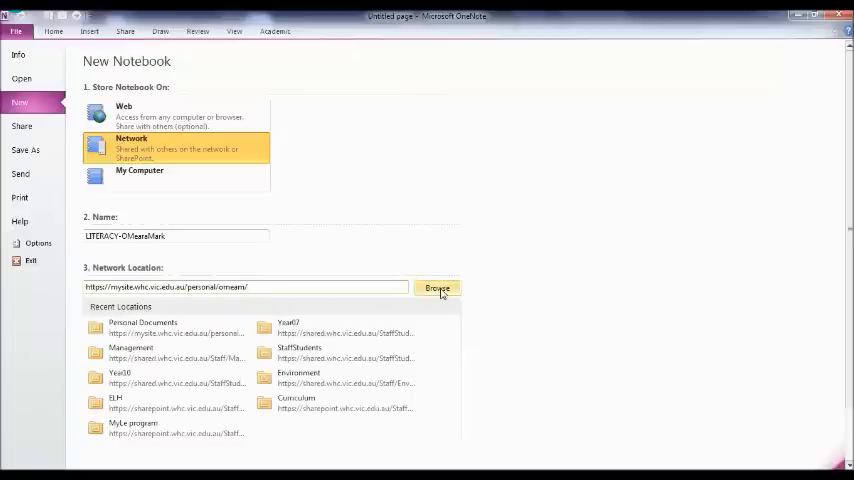
# - Browse the pasted My Site network location to pick a folder
pyautogui.click(436, 288)
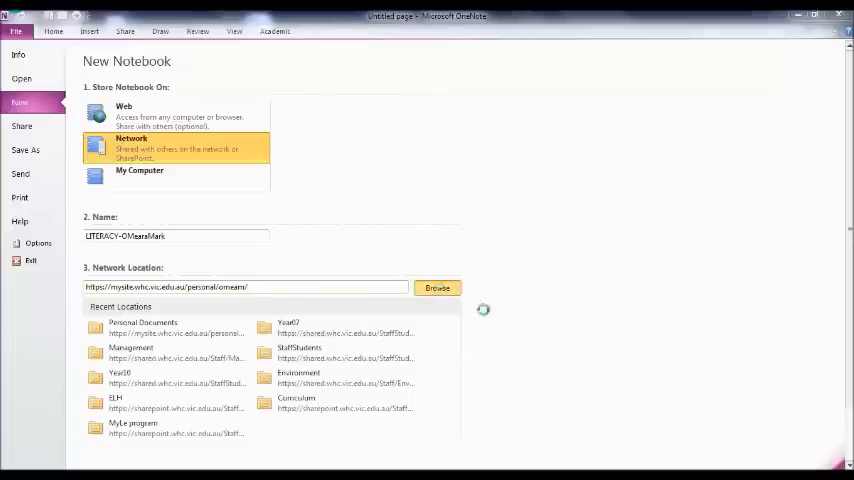
pyautogui.click(436, 288)
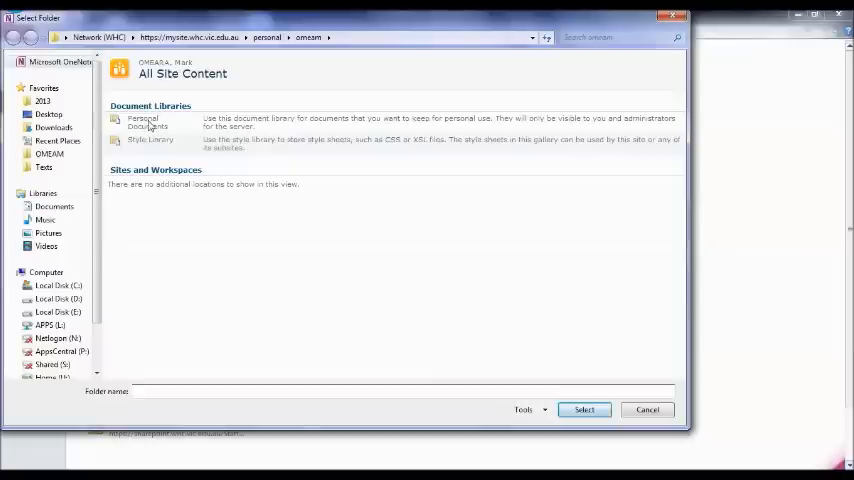
# - Choose the Personal Documents library as the notebook's storage location
pyautogui.click(148, 122)
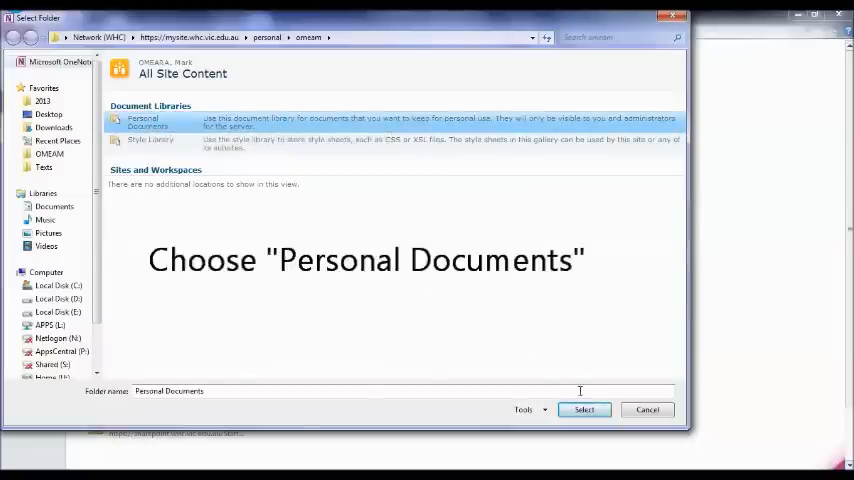
pyautogui.click(584, 408)
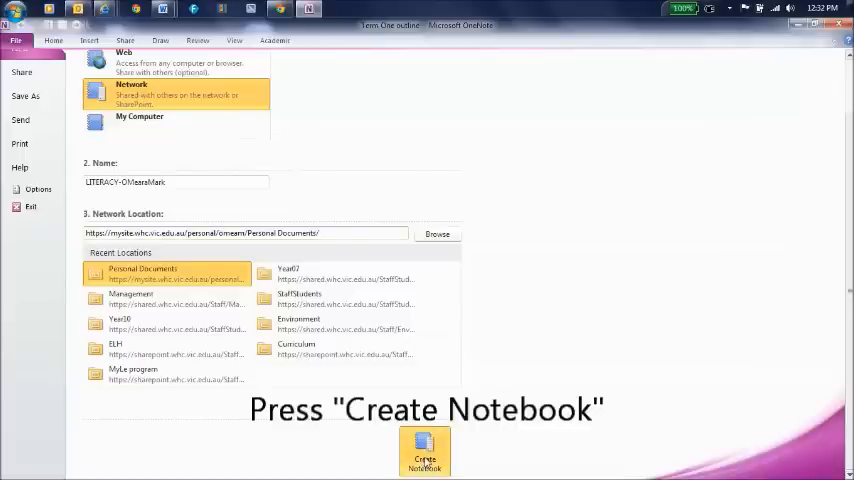
pyautogui.moveTo(540, 364)
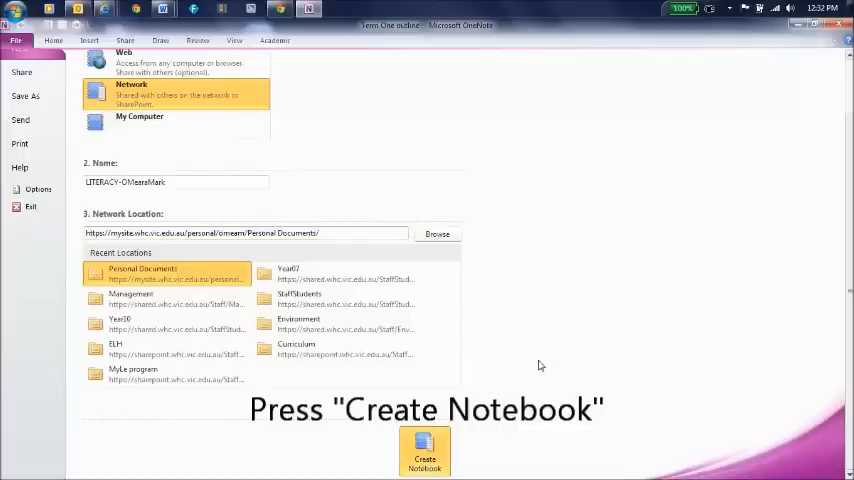
pyautogui.click(424, 450)
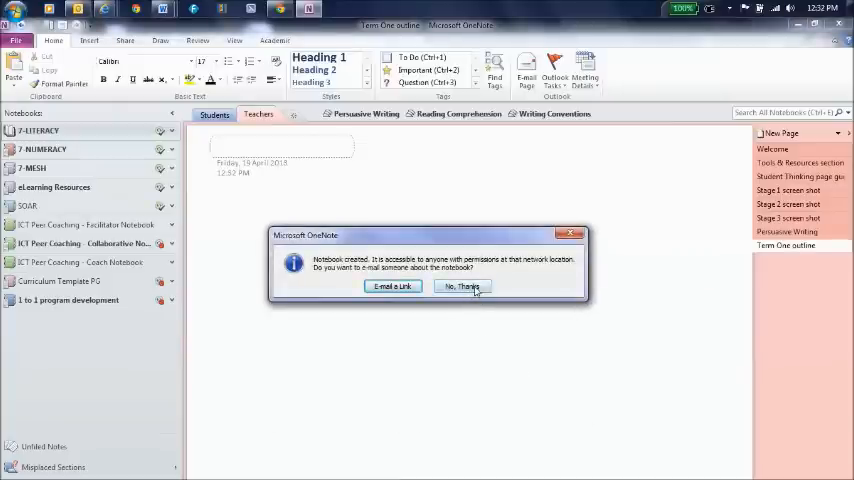
# - Decline e-mailing anyone, leaving the new notebook open on a blank page
pyautogui.click(462, 286)
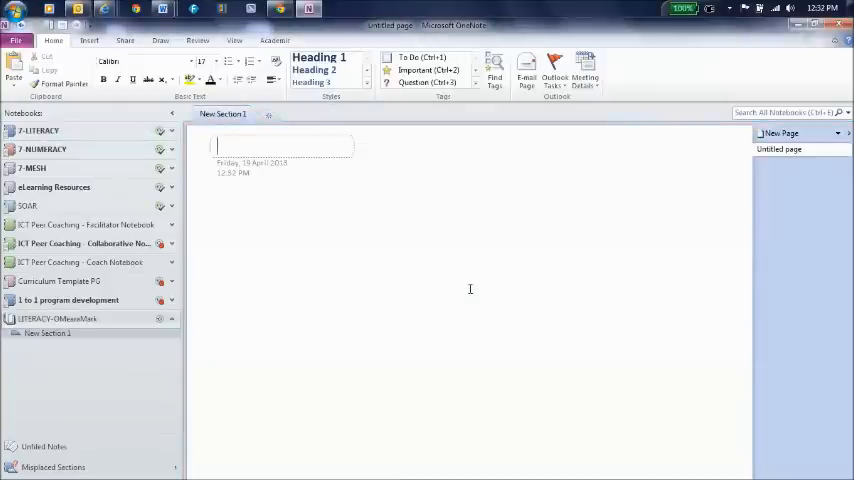
pyautogui.moveTo(58, 318)
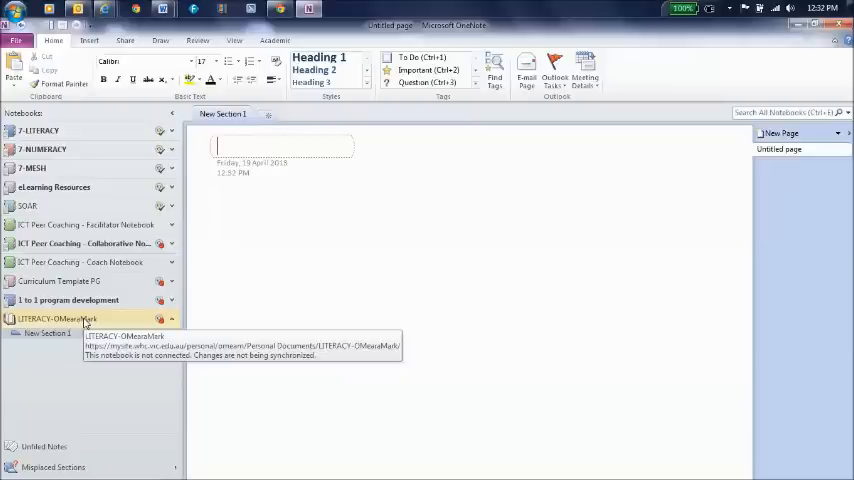
pyautogui.moveTo(116, 328)
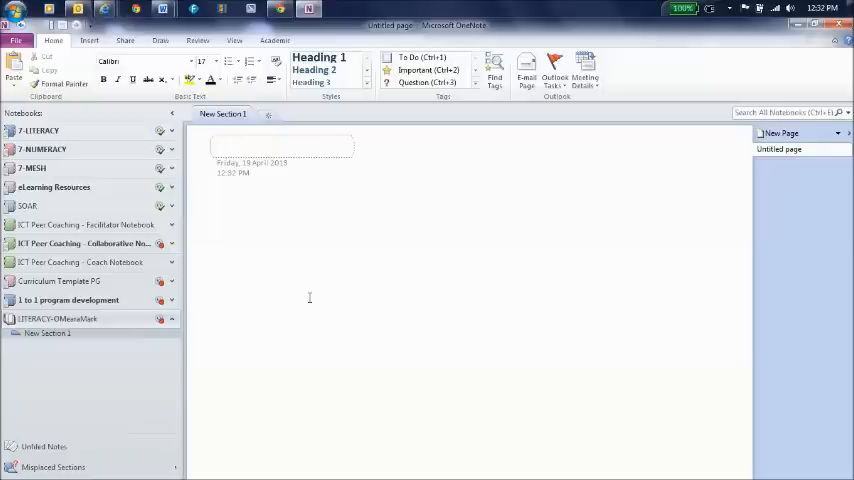
pyautogui.moveTo(516, 280)
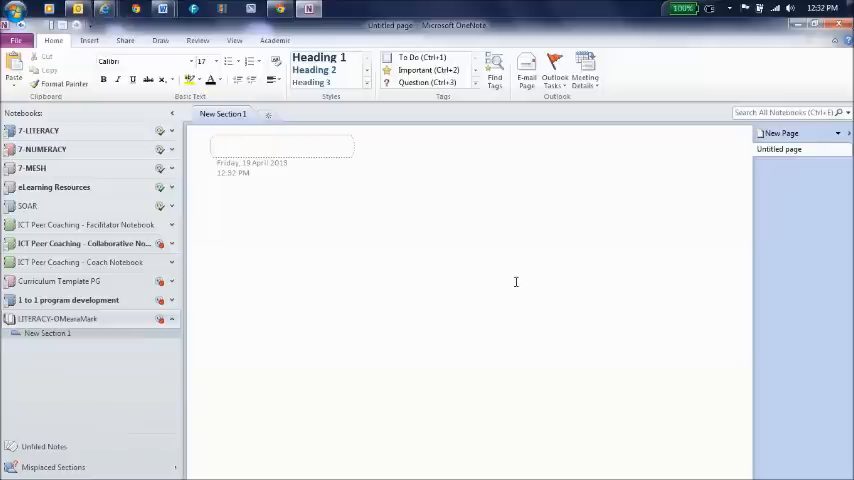